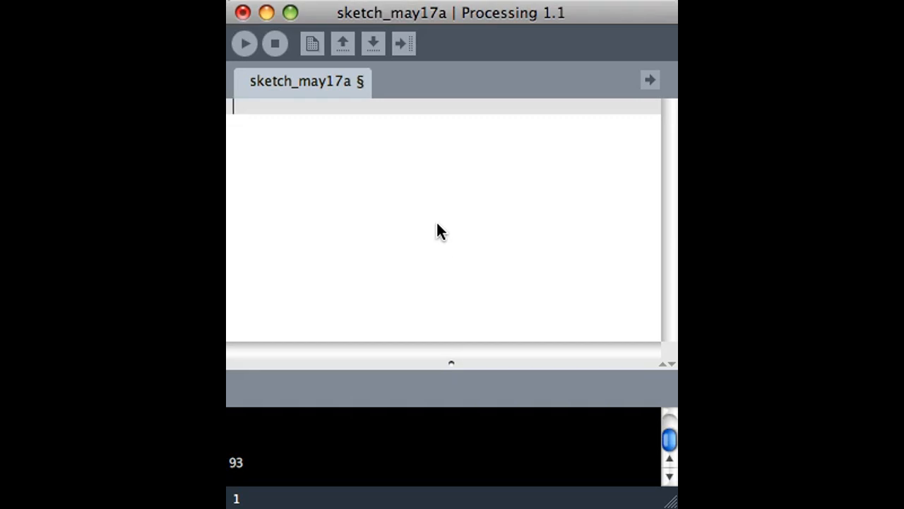
- Write the first line String fruits = "apple / pear / banana";
type("String")
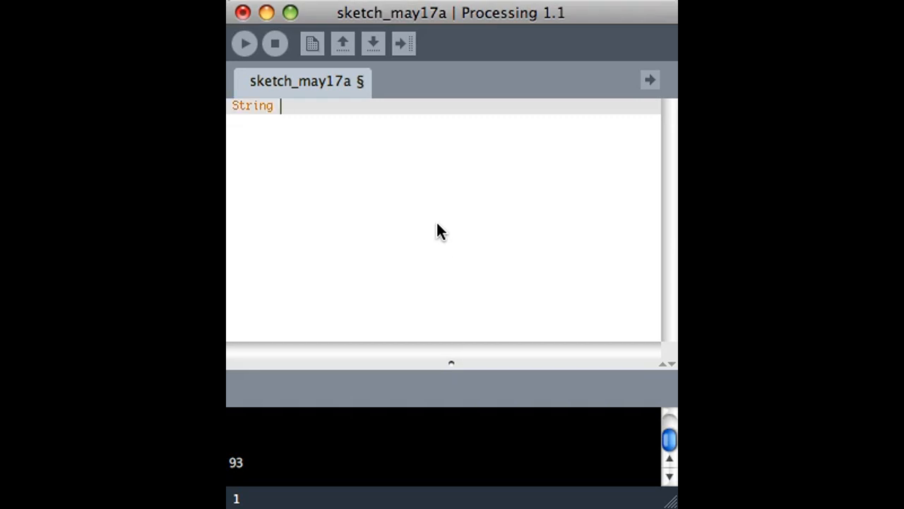
type("fruitstrin")
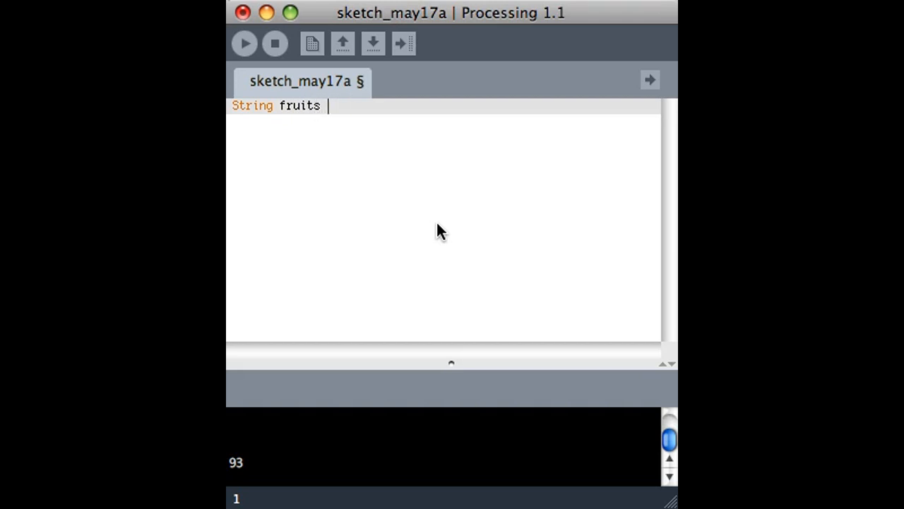
type("= \"appl")
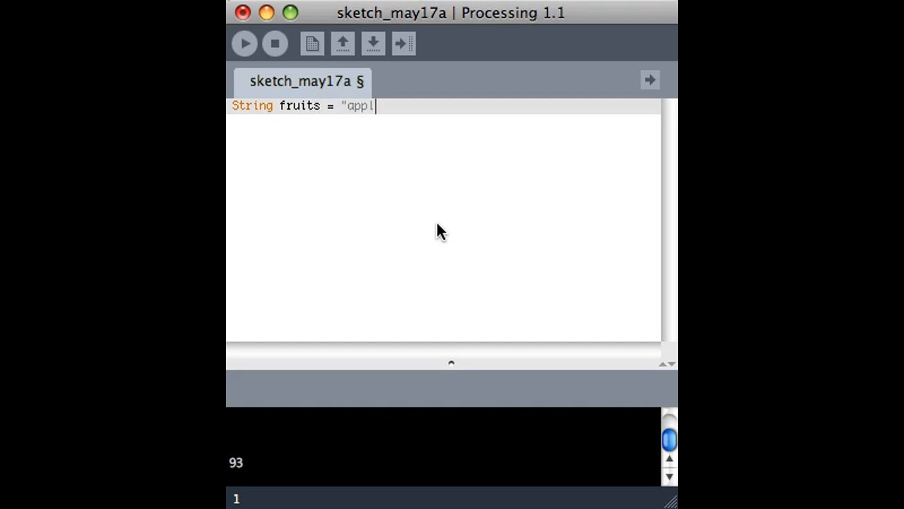
type("e / pear /")
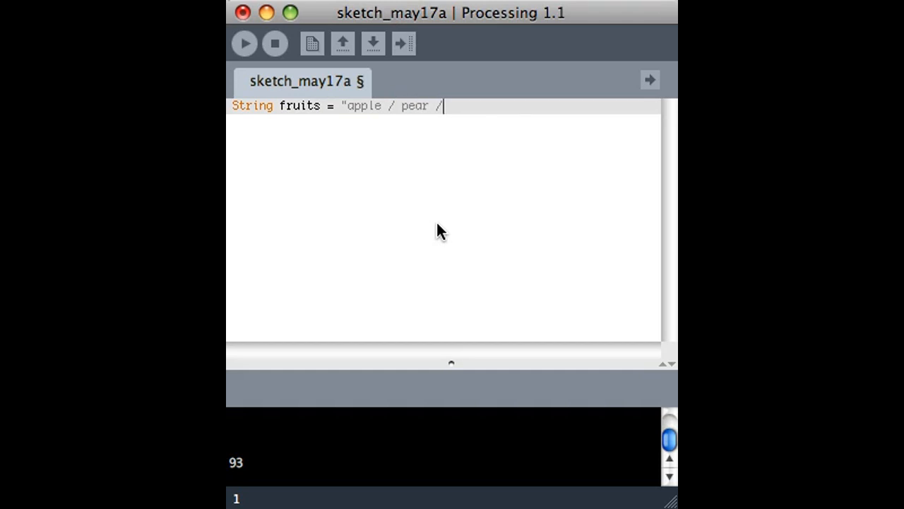
type("banna")
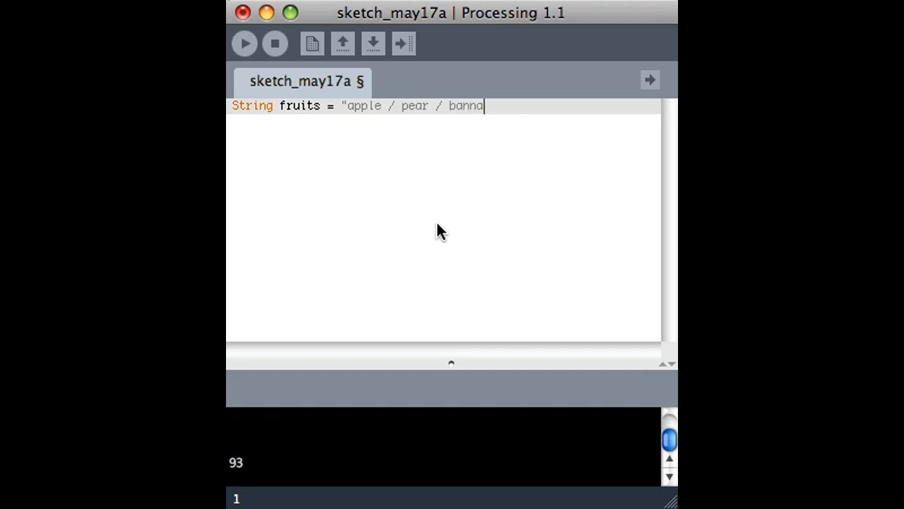
type("na\";")
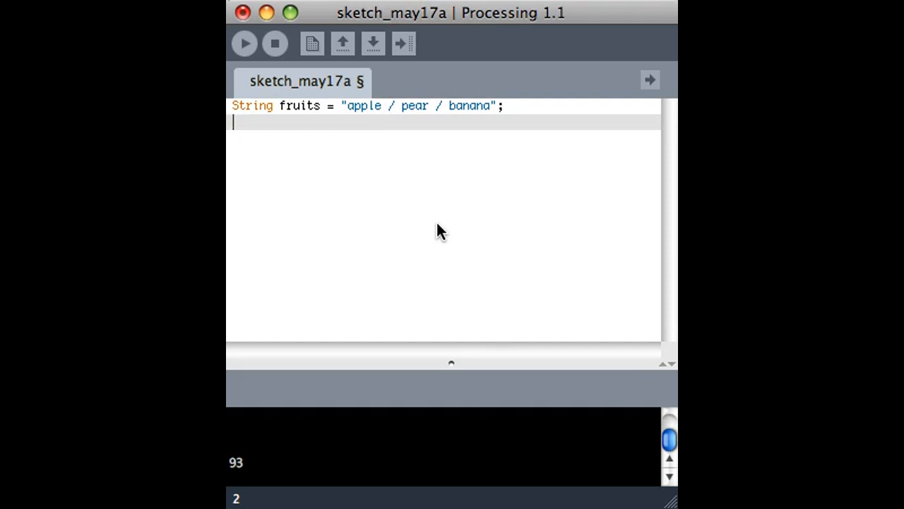
mouse_move(401, 117)
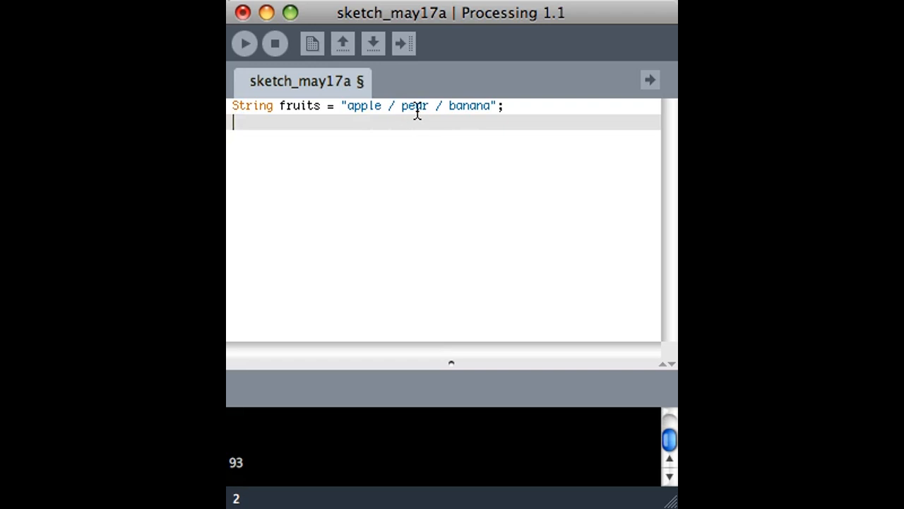
- Add String[] fruitArray = splitTokens(fruits, " / "); as the second line
type("S")
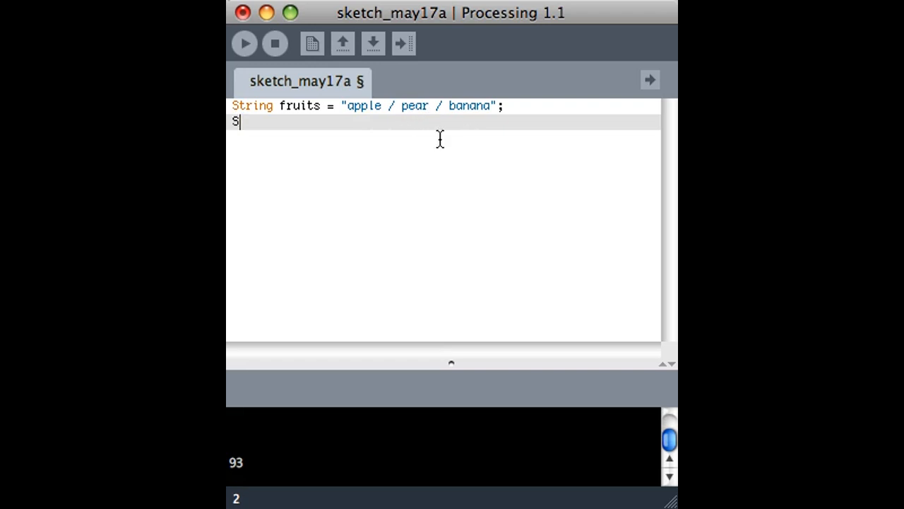
type("tring[]")
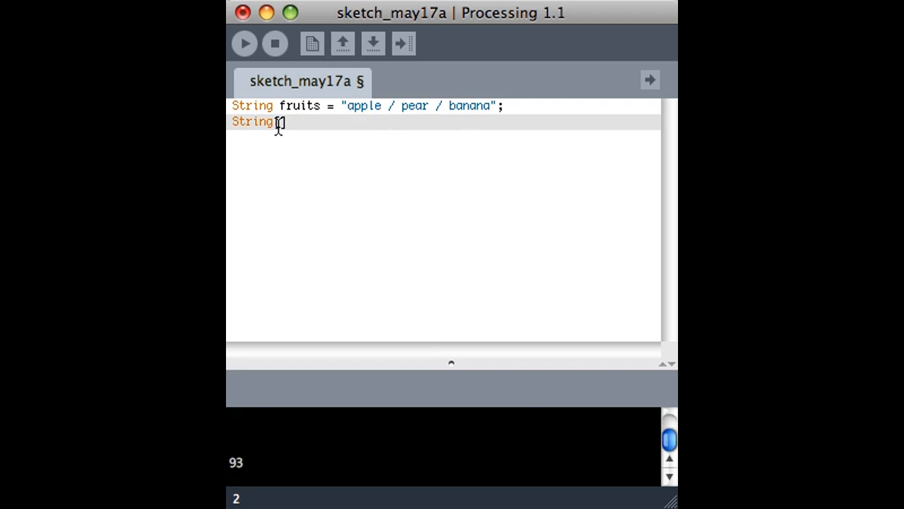
type("[] list")
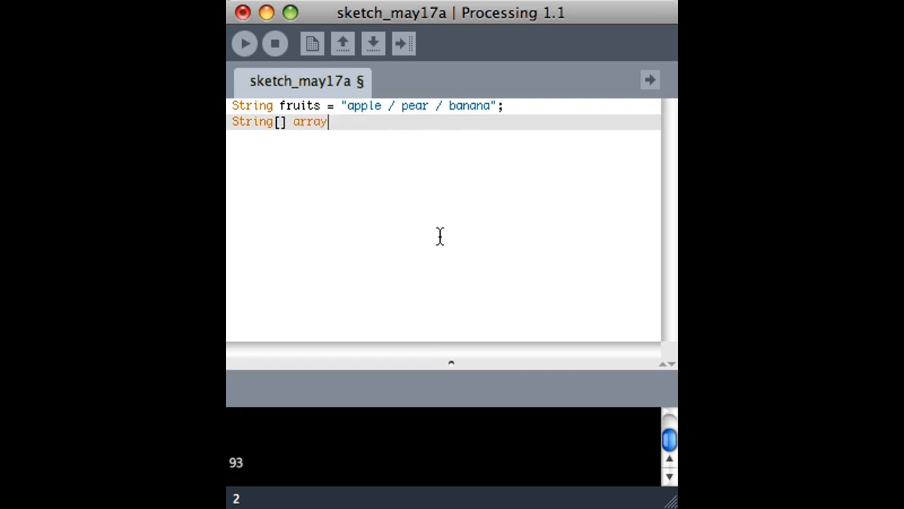
type("fruitAr")
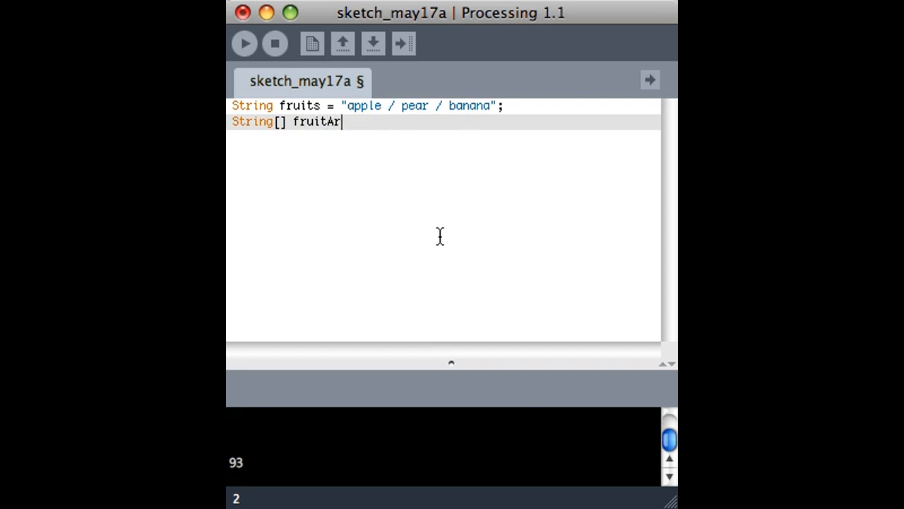
type("ray = s")
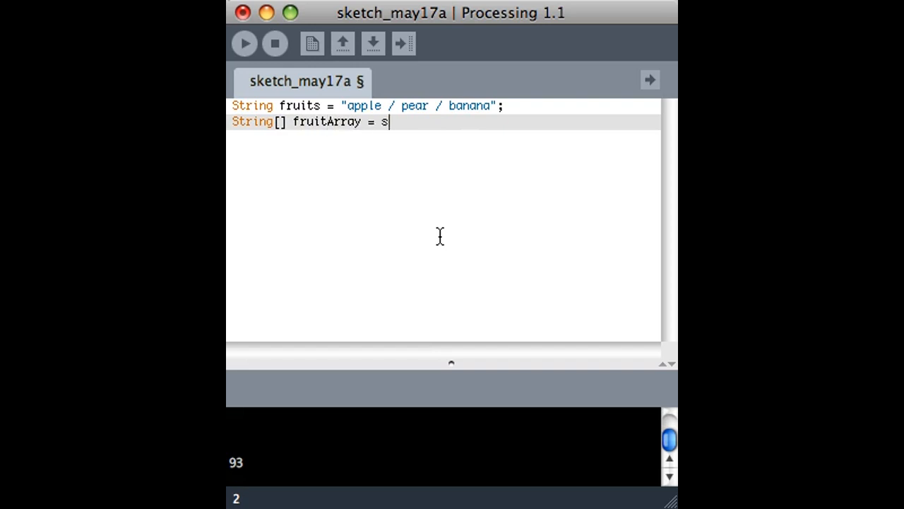
type("plitTokens")
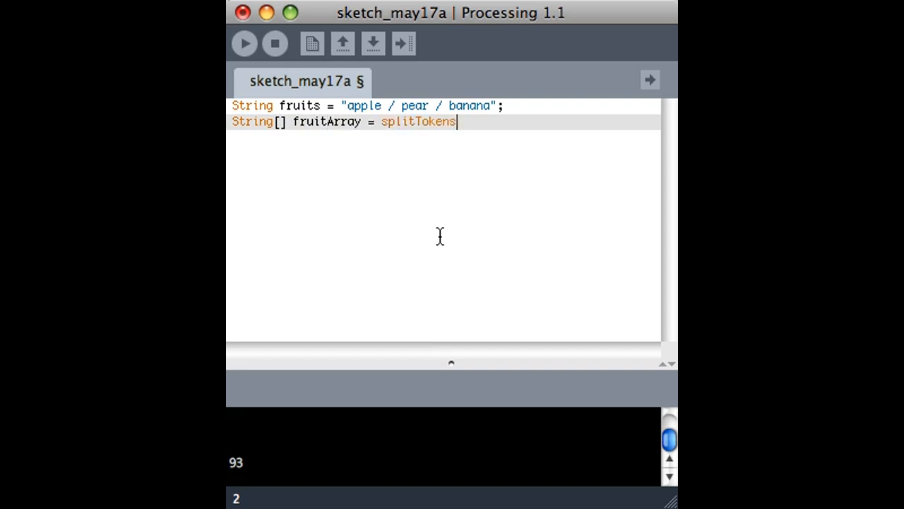
type("(fruit")
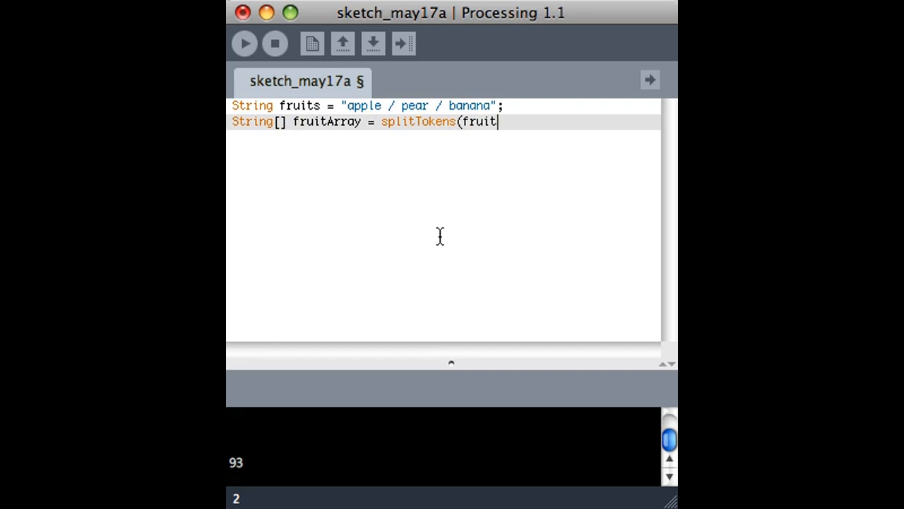
type("s,")
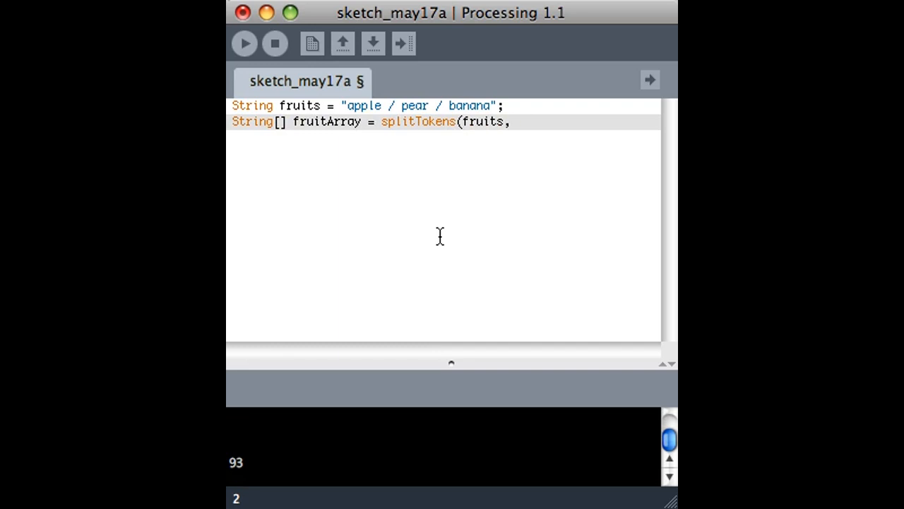
type("\" / \"")
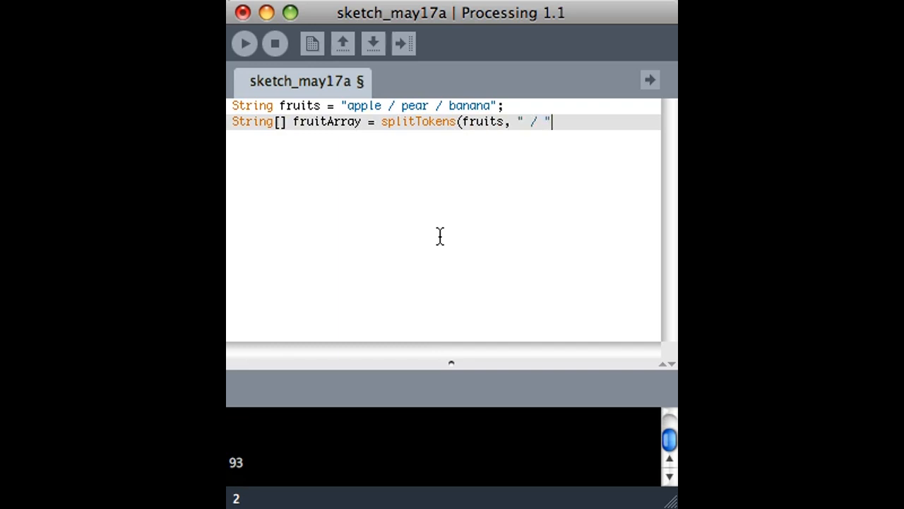
type(");")
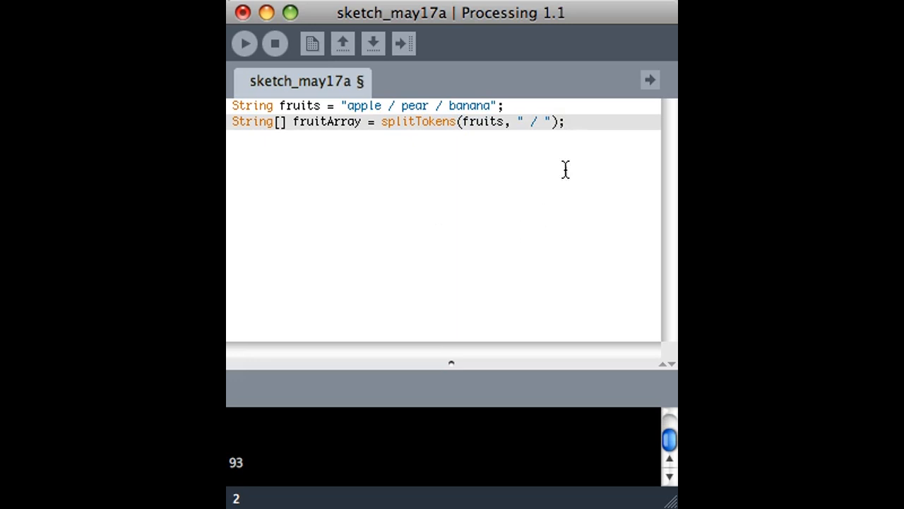
- Below it, add a println of fruitArray[1]
double_click(531, 121)
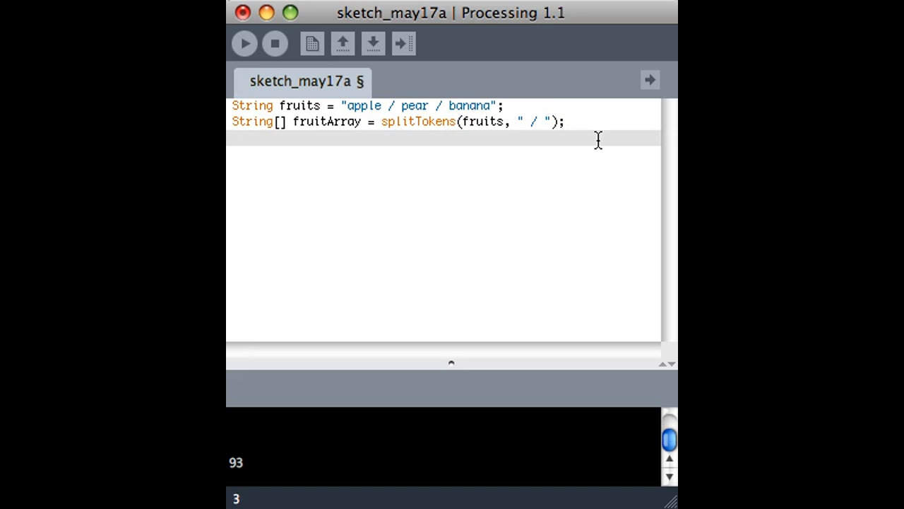
type("println(")
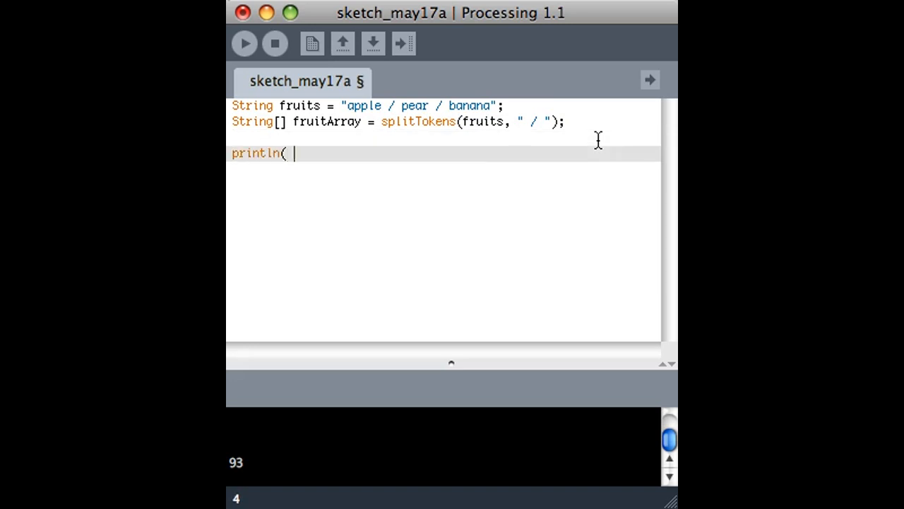
type("fruitArray")
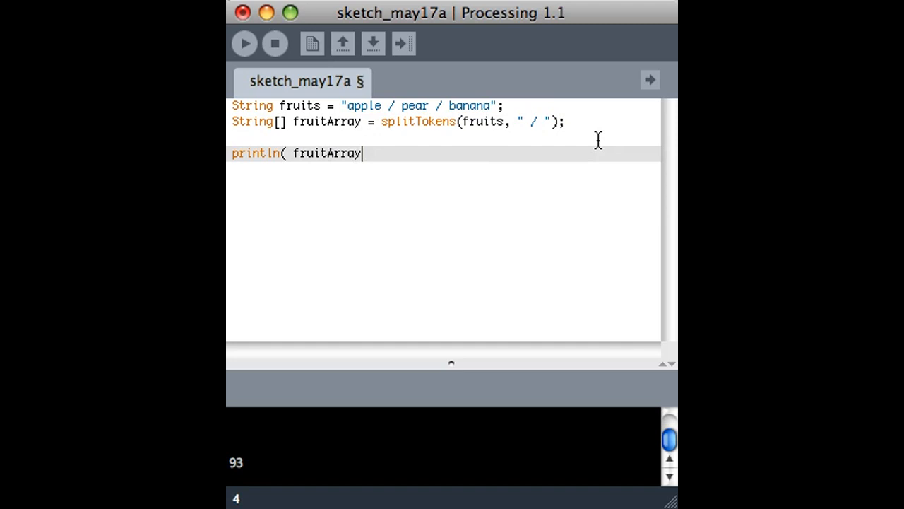
type("[1] );")
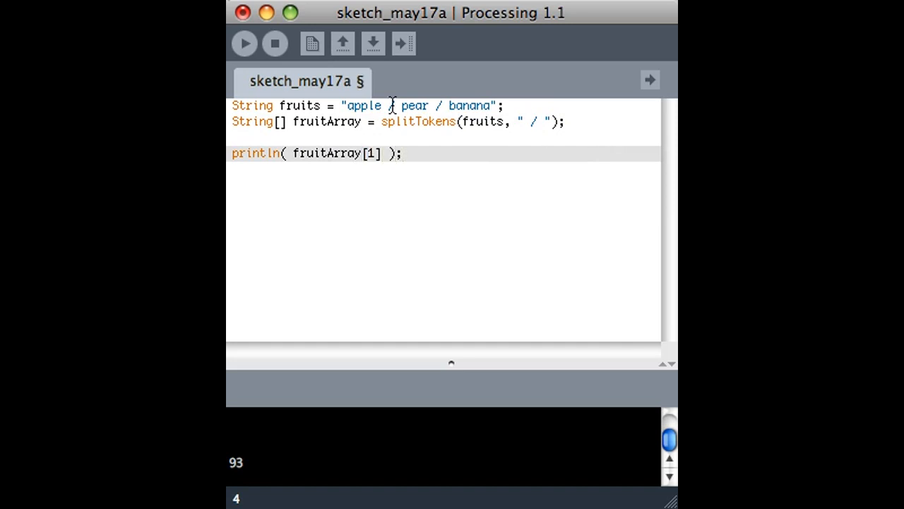
- Run the sketch to print "pear", then select splitTokens to replace it with split
left_click(245, 43)
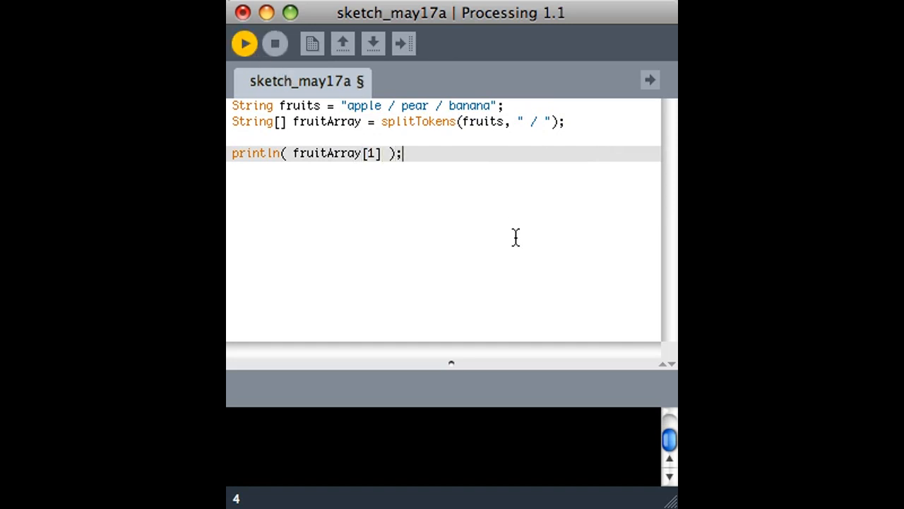
left_click(245, 42)
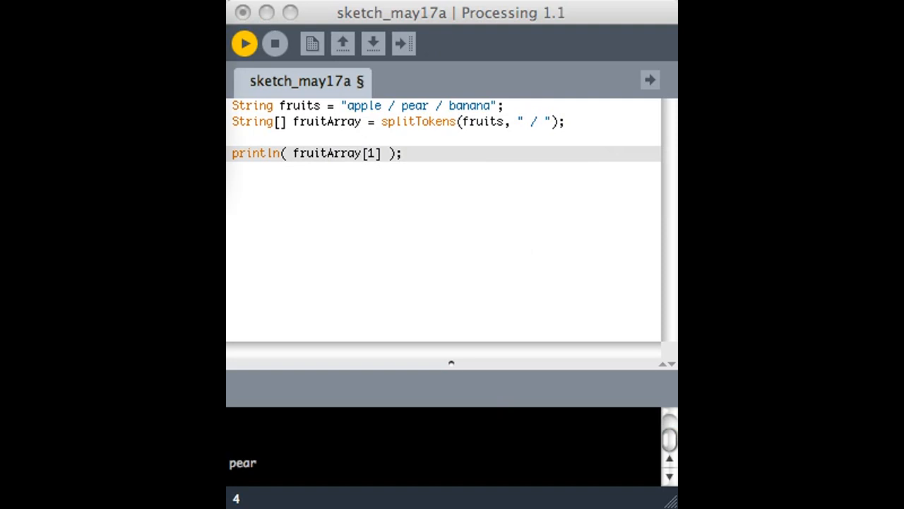
mouse_move(399, 113)
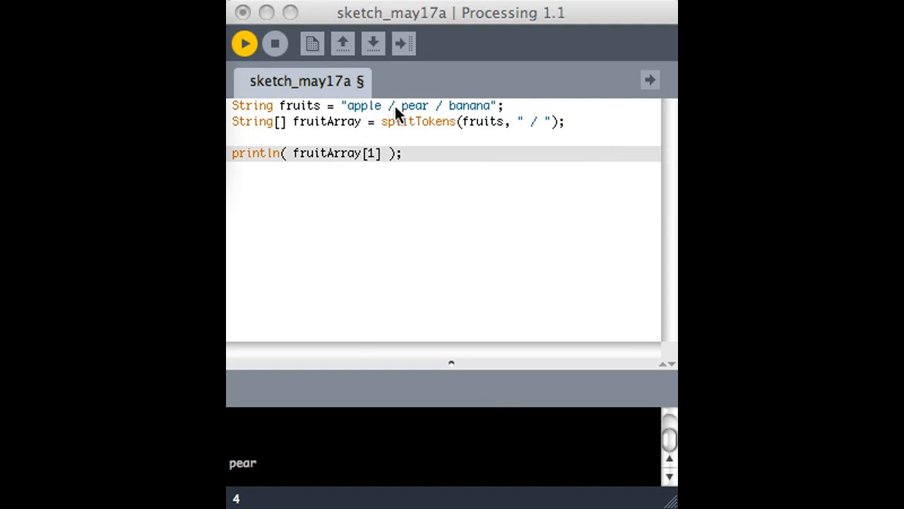
mouse_move(337, 204)
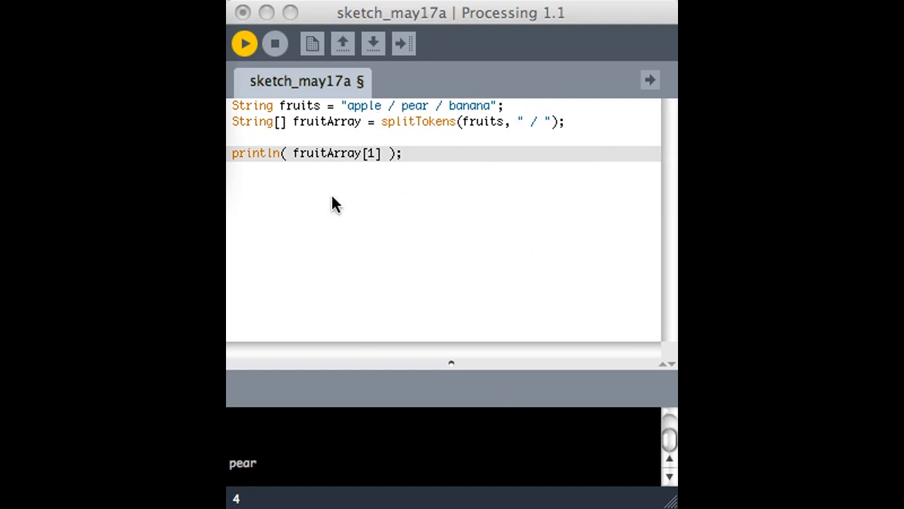
mouse_move(478, 113)
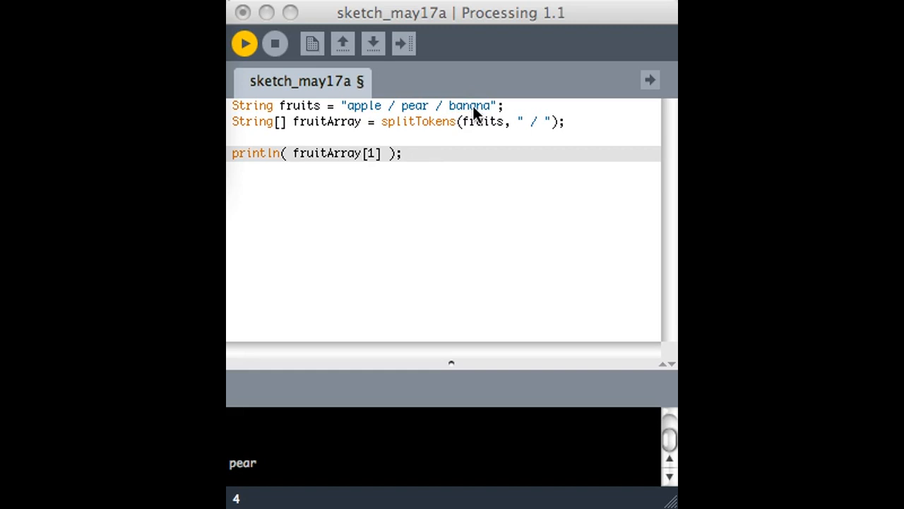
double_click(328, 121)
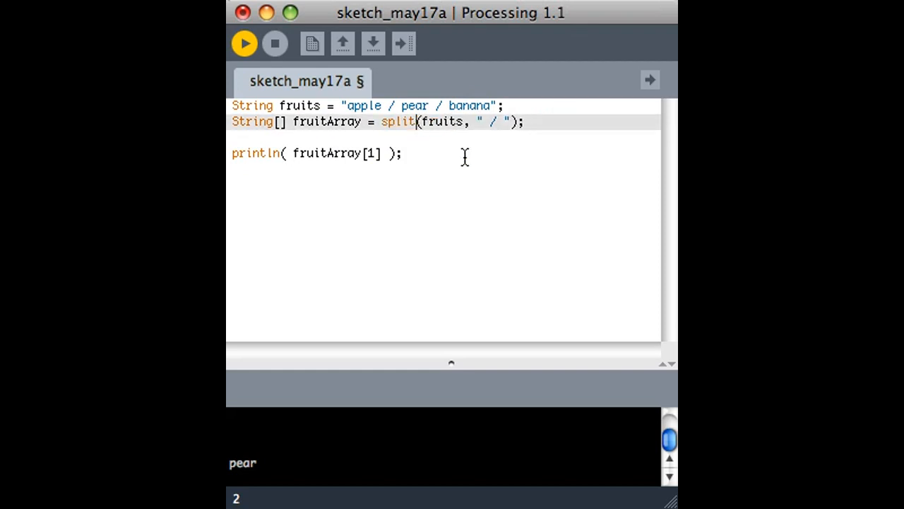
- Replace the " / " delimiter argument of split with the single comma character ','
double_click(398, 122)
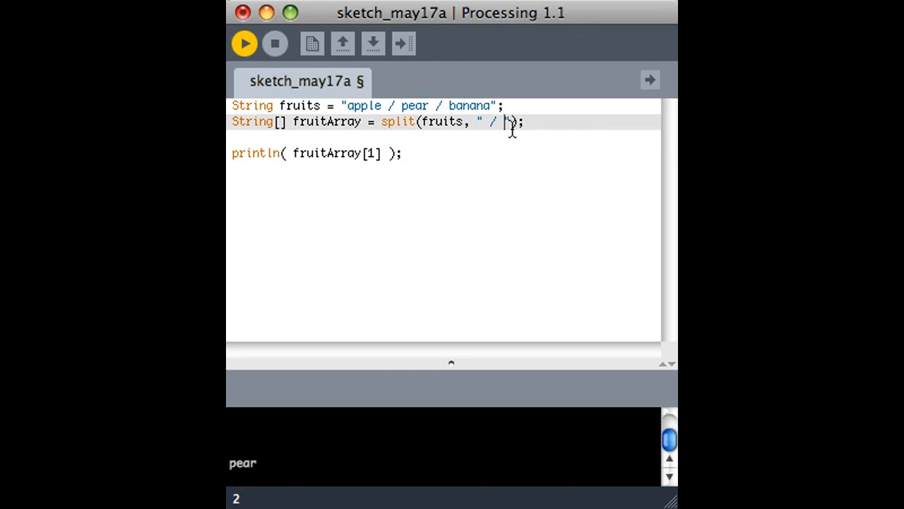
key("Backspace")
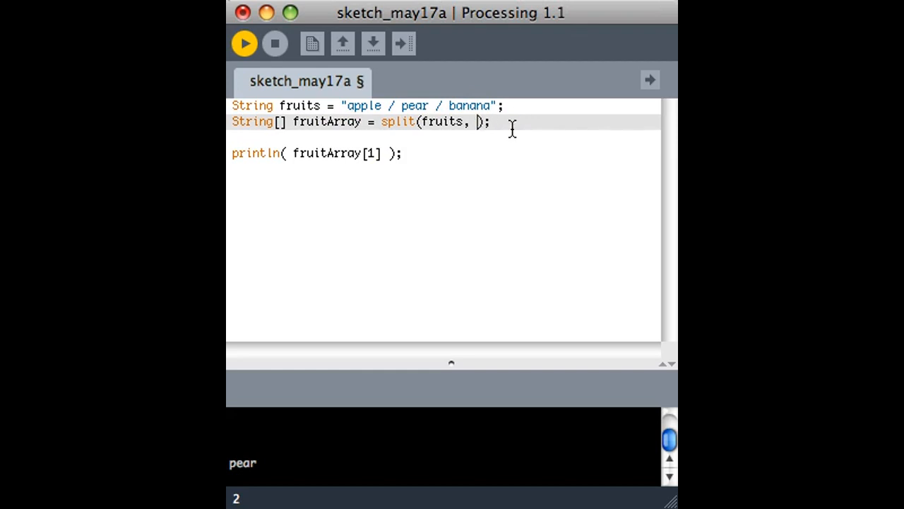
type("','")
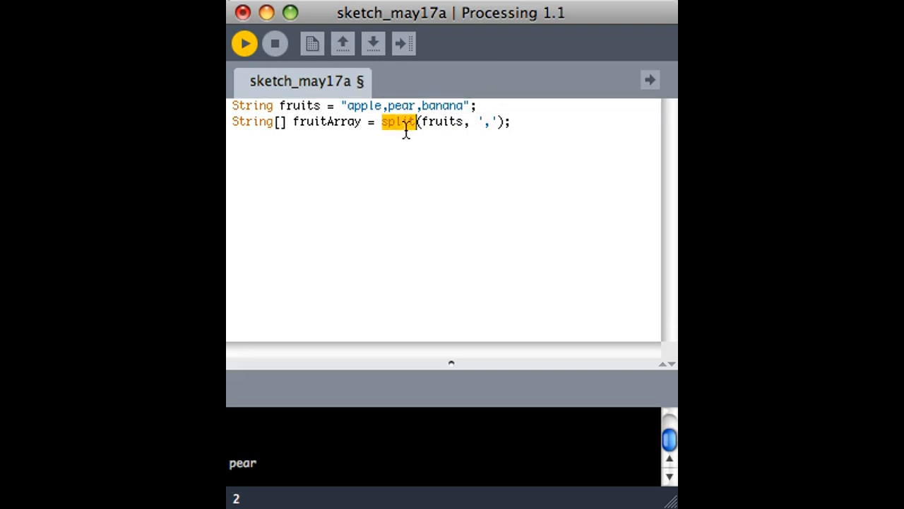
mouse_move(465, 122)
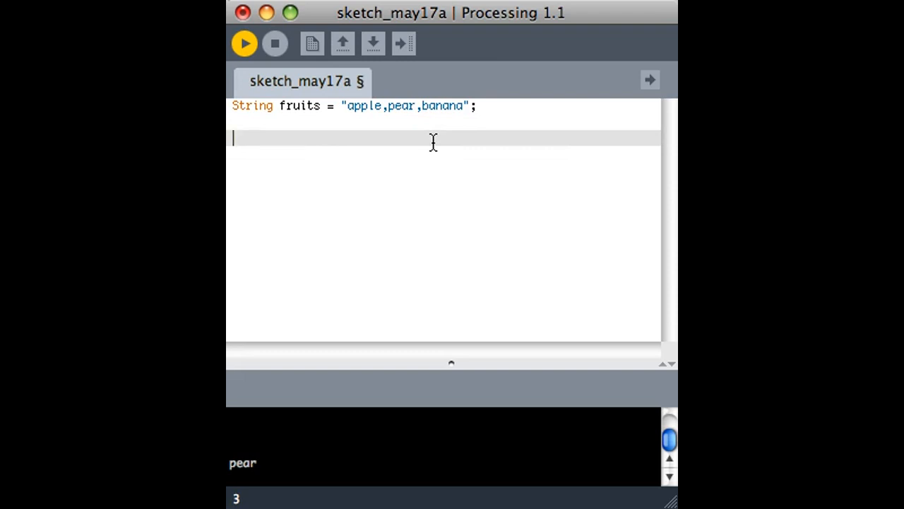
mouse_move(370, 104)
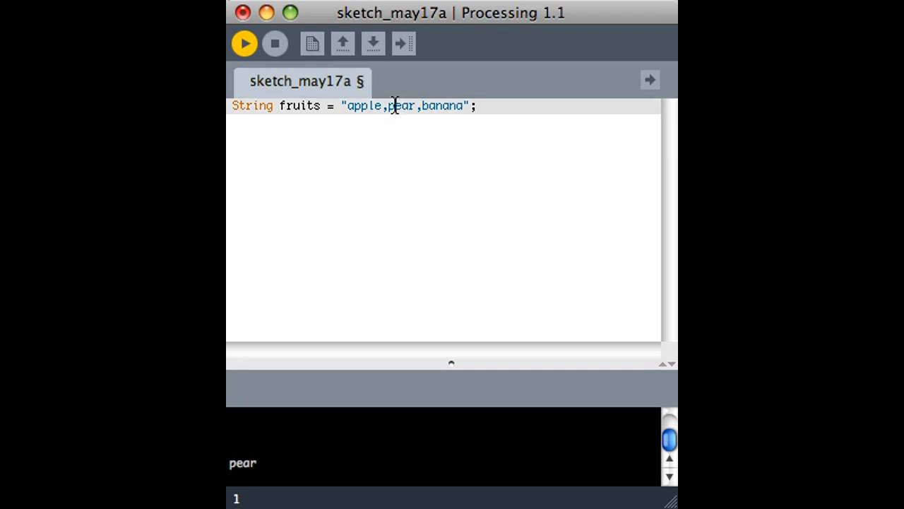
mouse_move(416, 126)
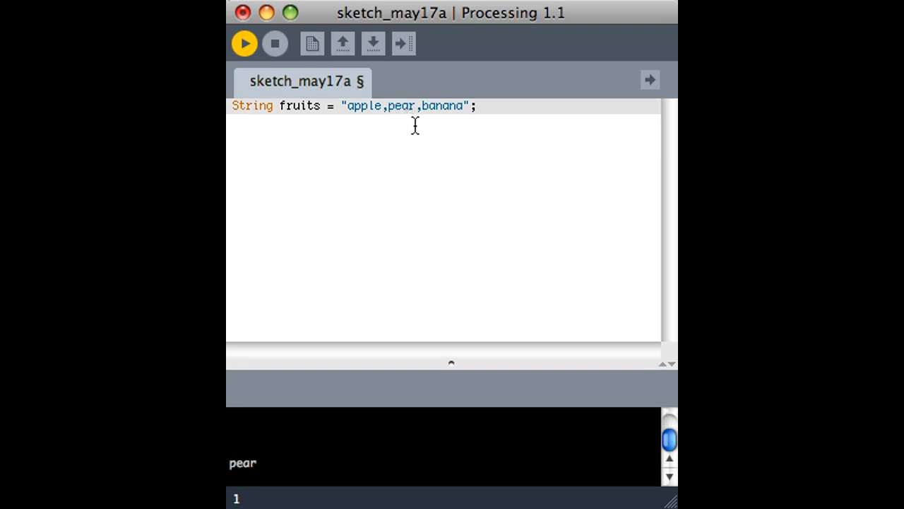
mouse_move(572, 114)
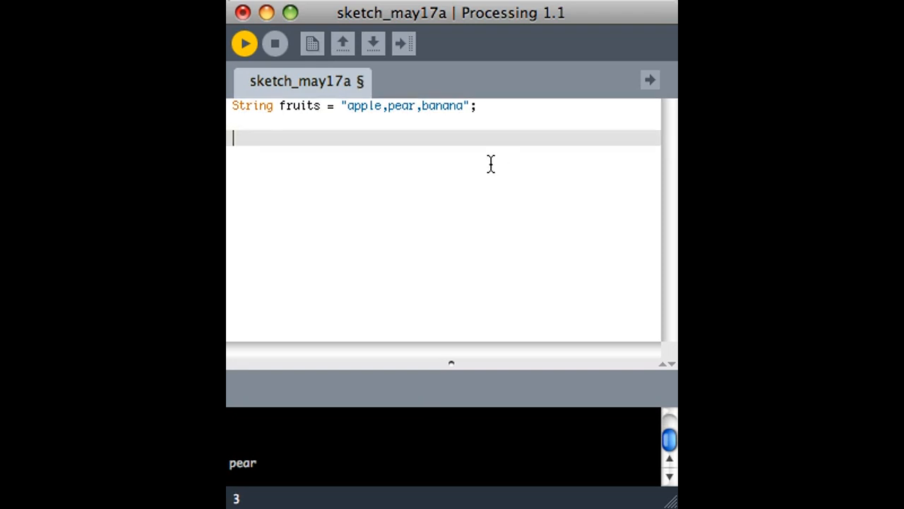
- Write String[] matchArray = match(fruits, "(\\S+)"); beneath the fruits string
type("String")
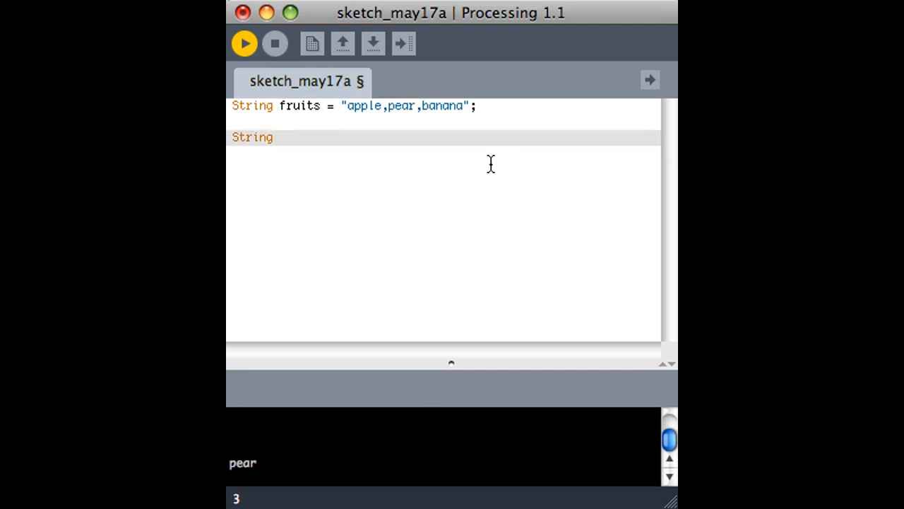
type("[]")
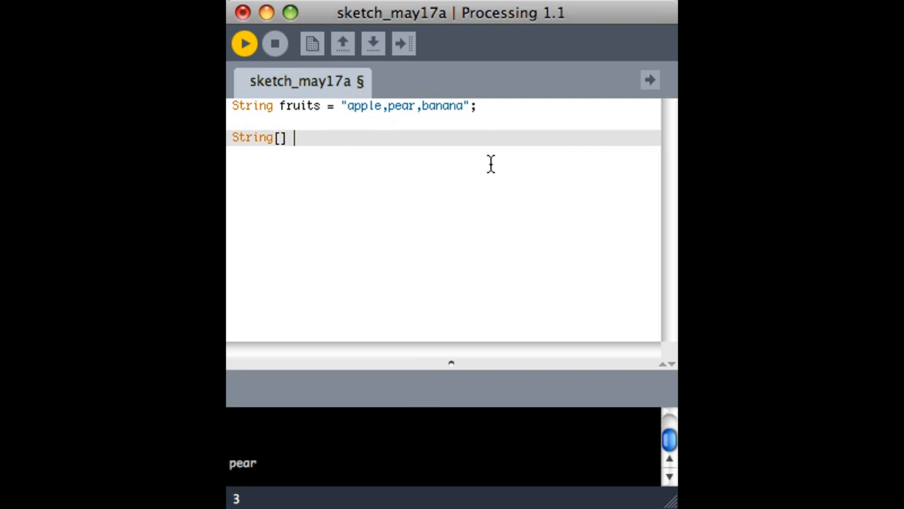
type("matchArray")
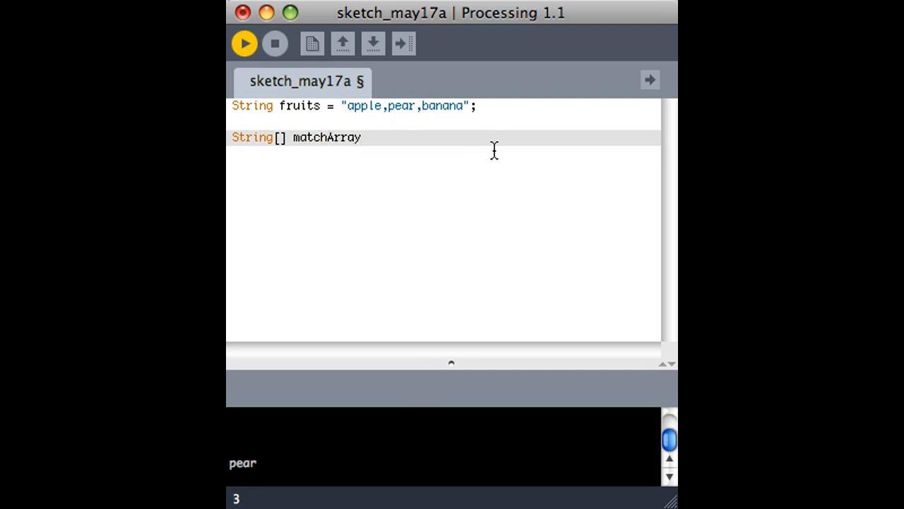
type("= mat")
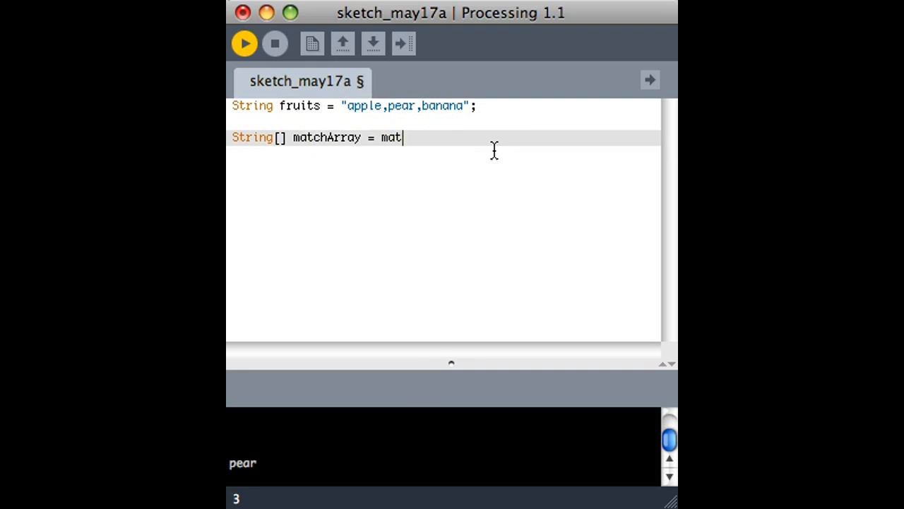
type("ch(fruits")
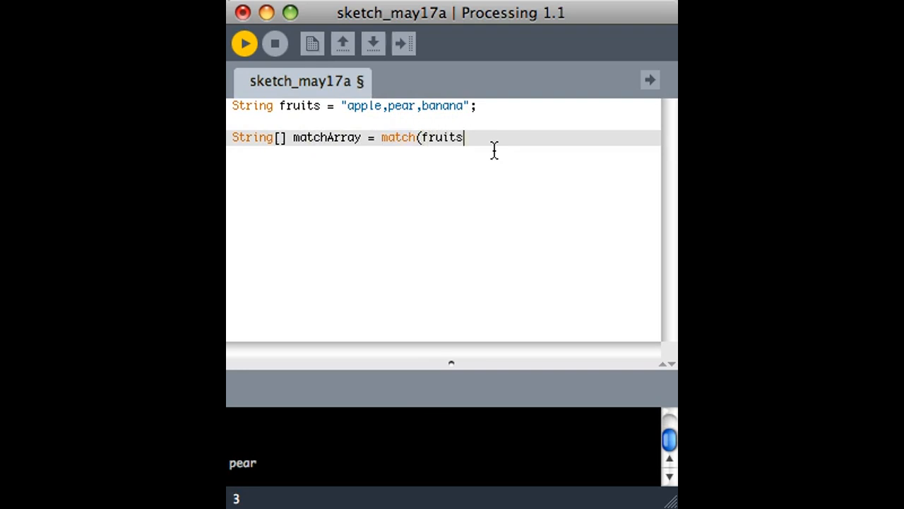
type(", \"")
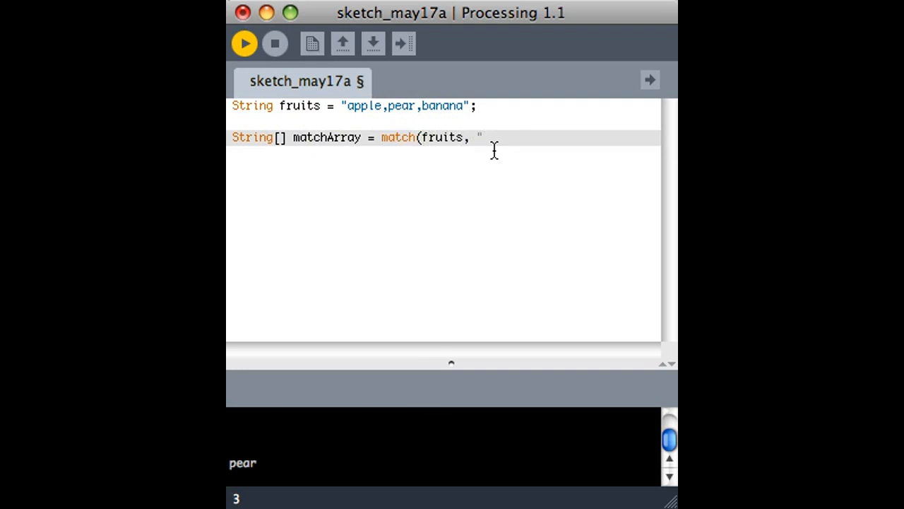
type("\");")
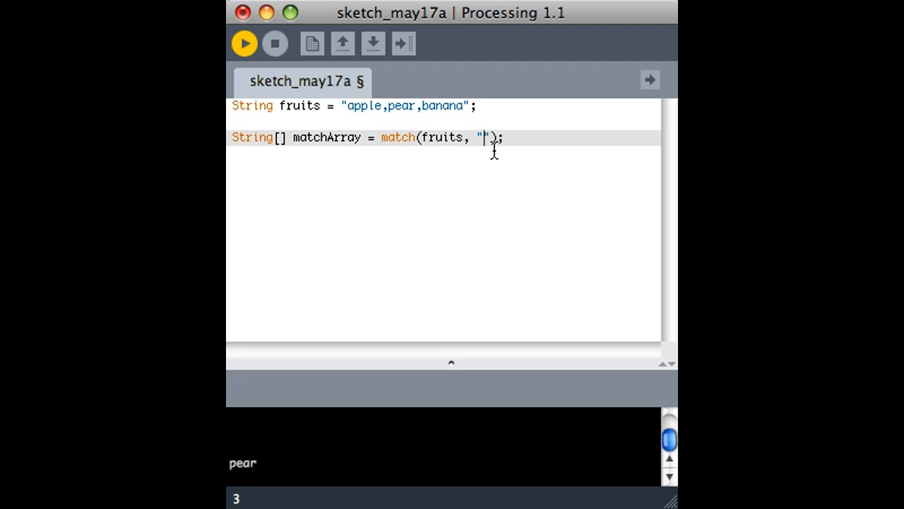
type("\\\\")
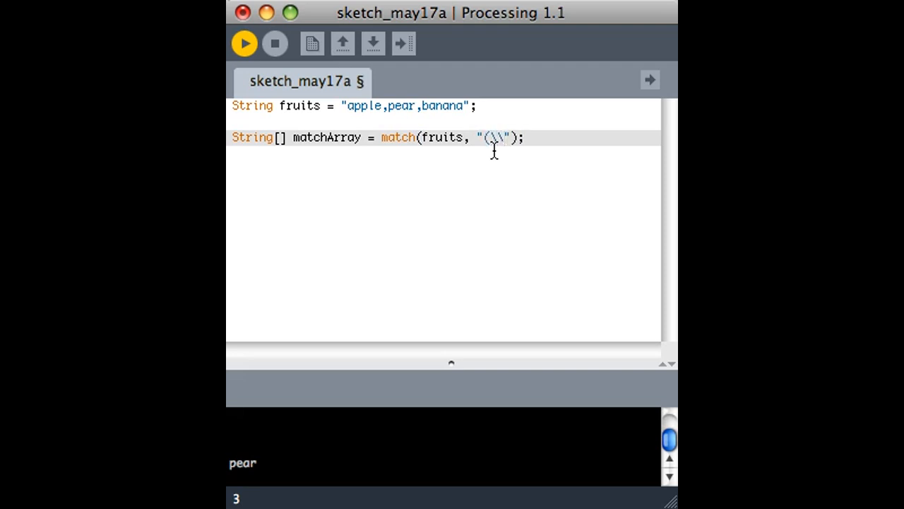
type("S")
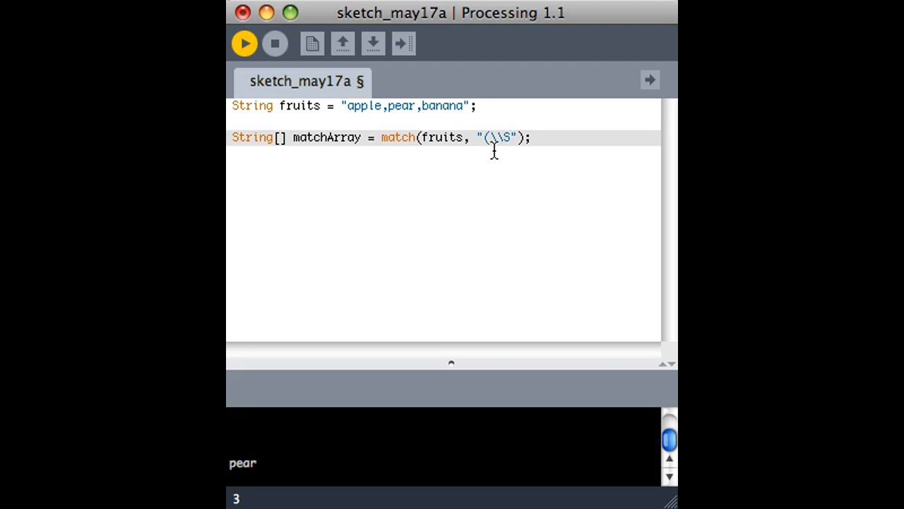
type("+)")
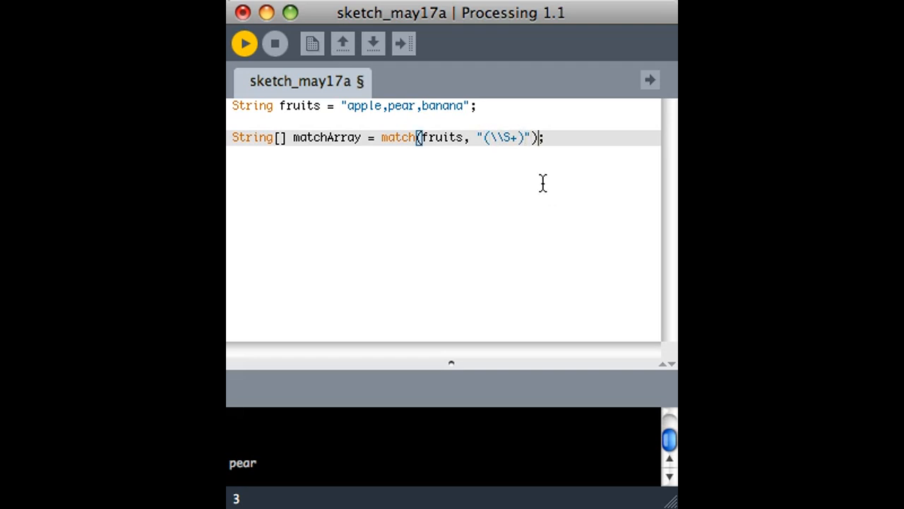
- Edit the fruits string to read "apple pear banana" with spaces instead of commas
double_click(441, 138)
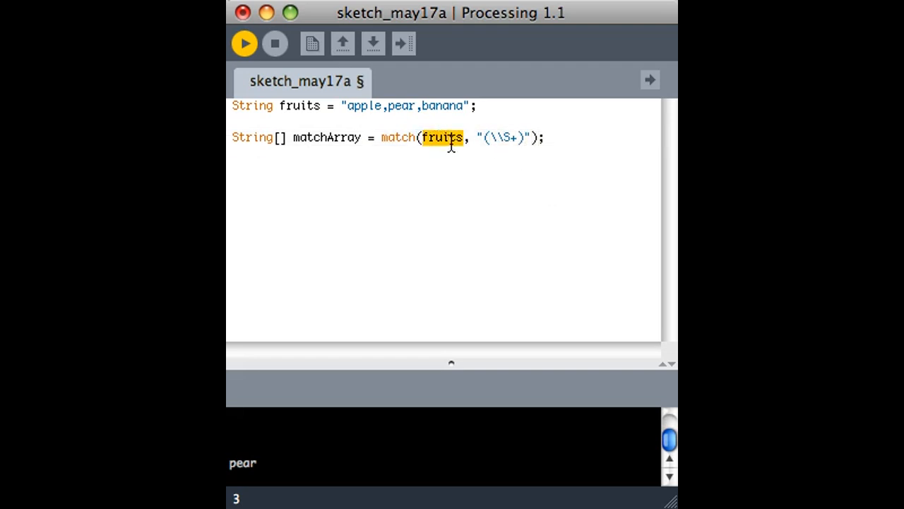
left_click(387, 105)
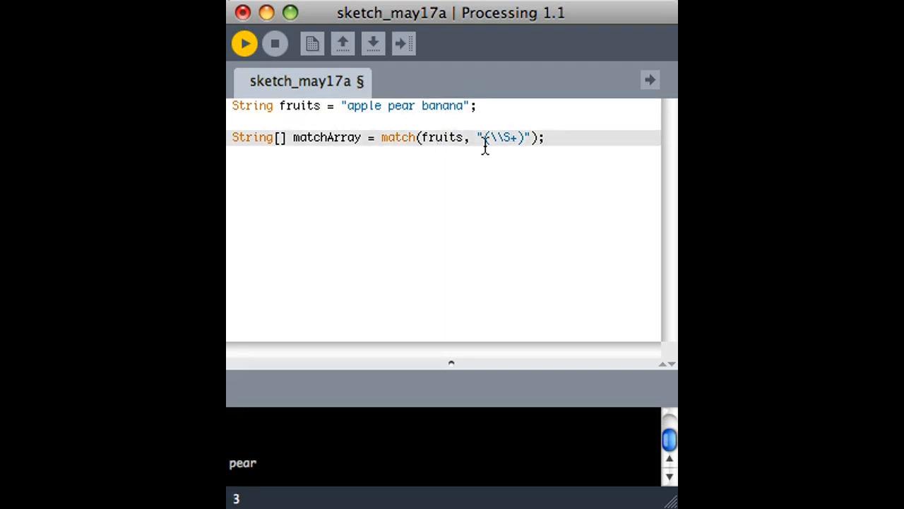
double_click(326, 137)
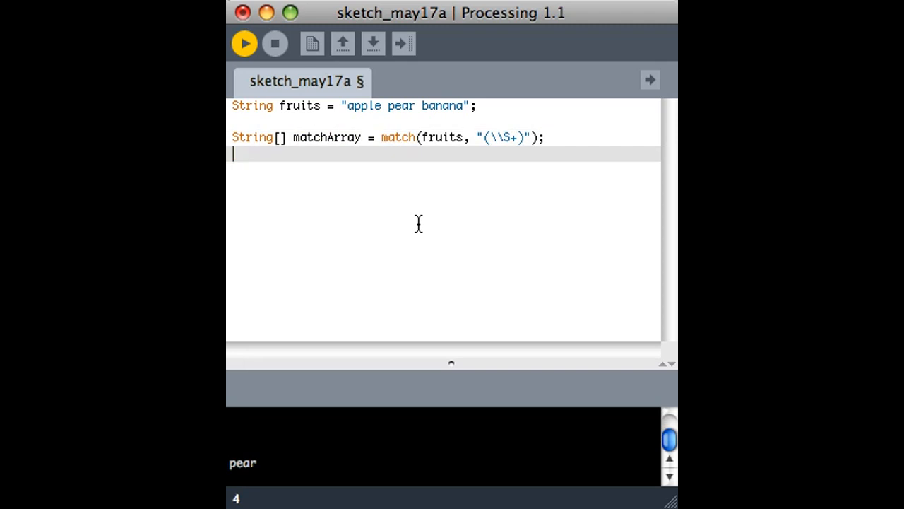
- Add println(matchArray[2]);, run to see the out-of-bounds error, change to index 1 and run to print "apple"
type("println (")
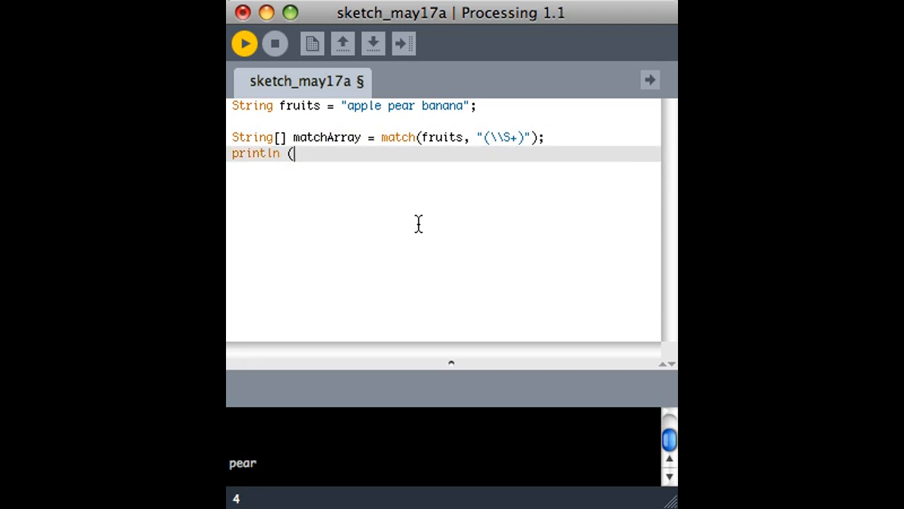
type("matchArr")
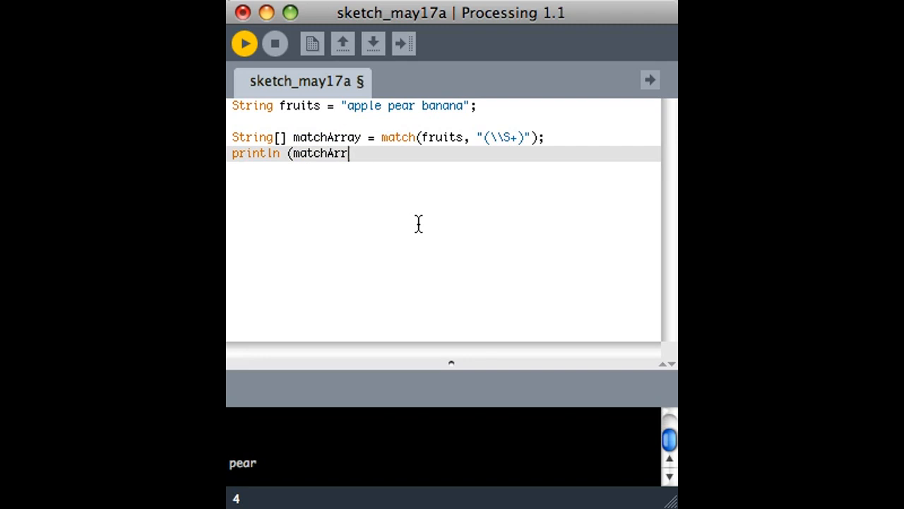
type("ay[2]);")
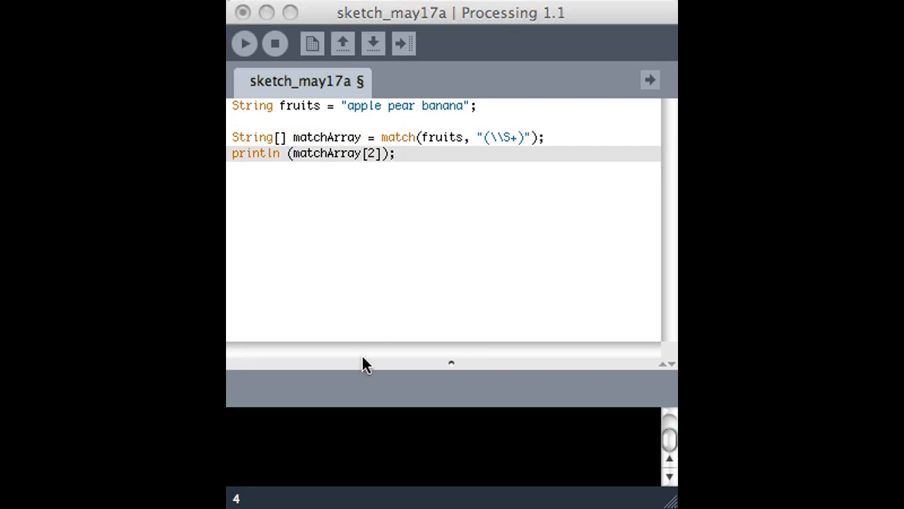
left_click(243, 42)
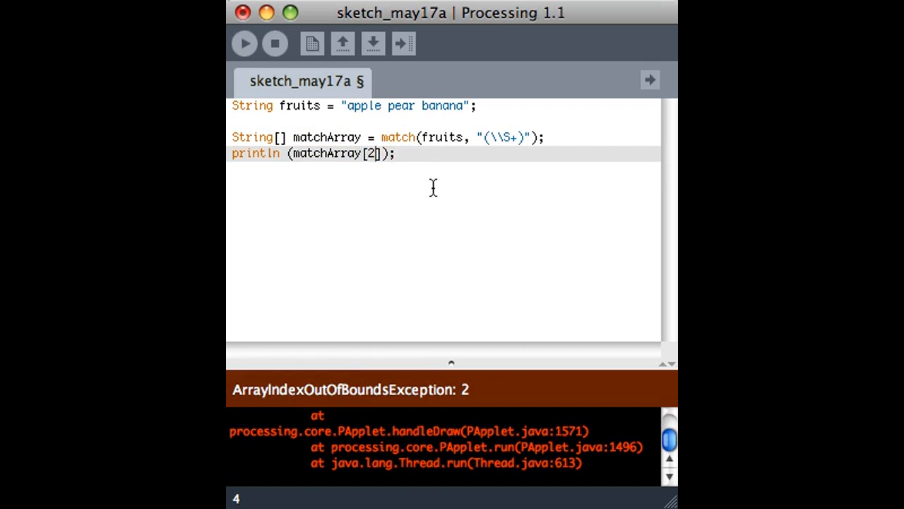
type("1")
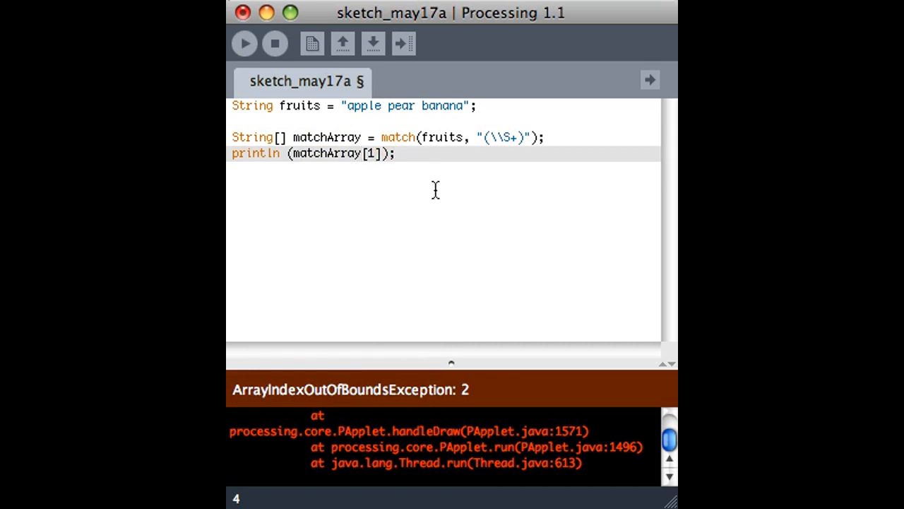
left_click(244, 43)
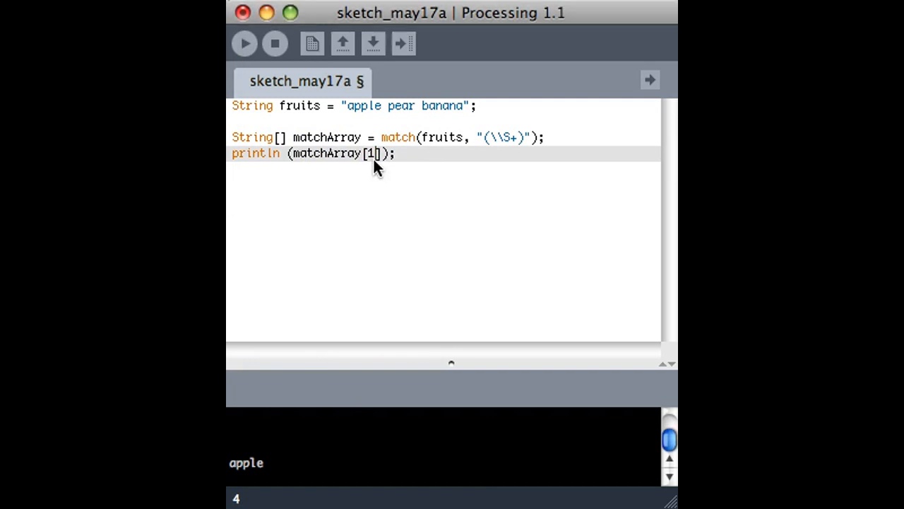
- Point out the index and match call, then insert a blank line before the println
double_click(370, 153)
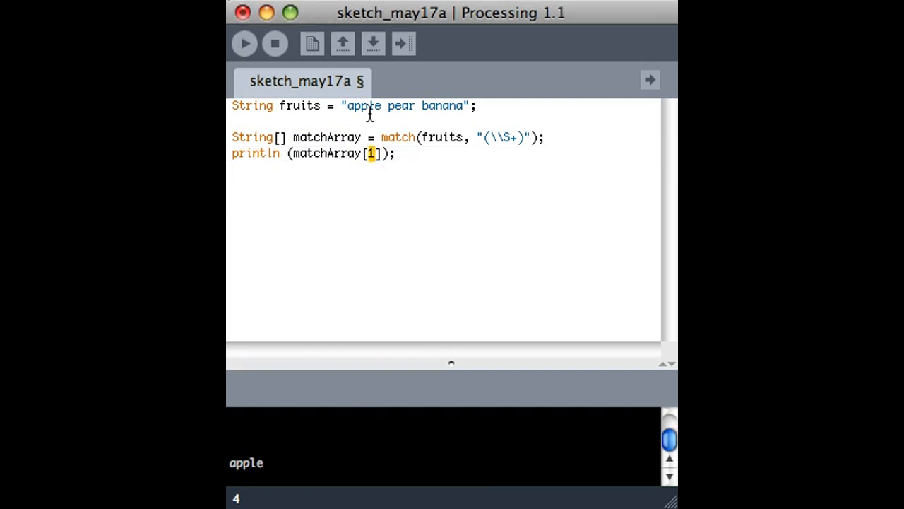
double_click(361, 105)
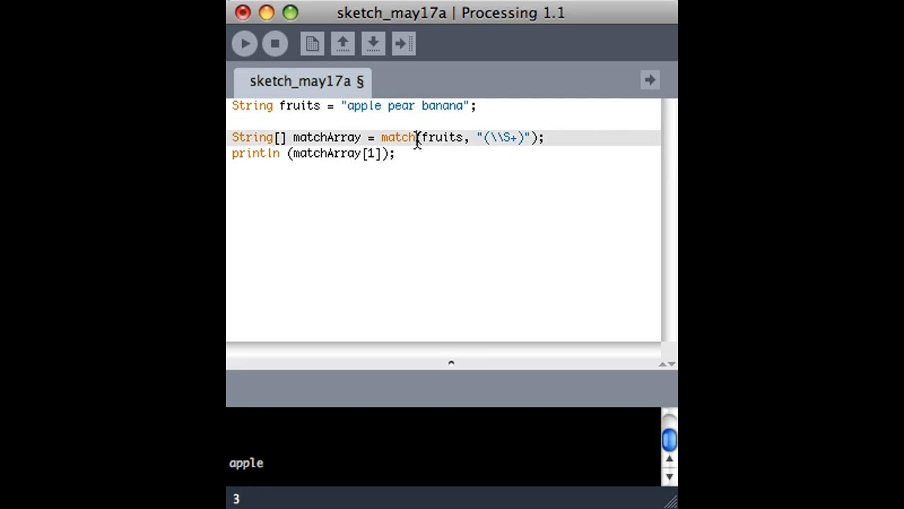
mouse_move(434, 154)
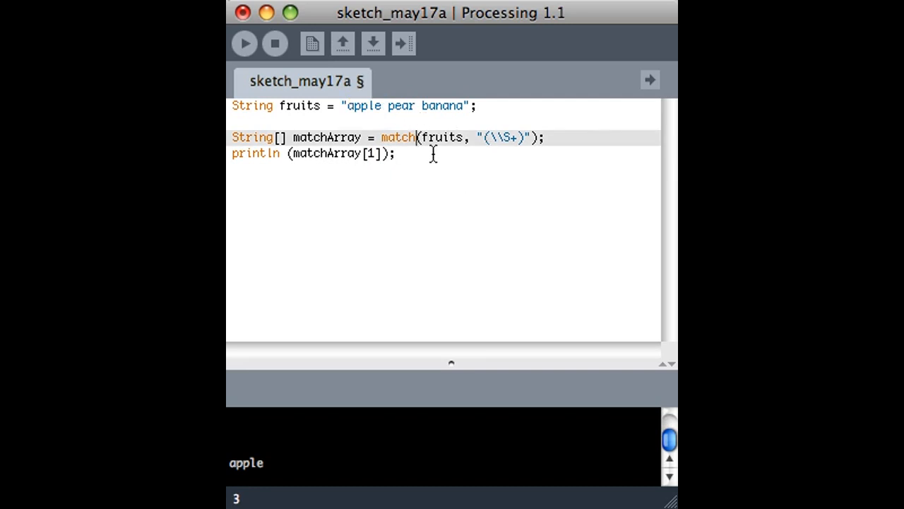
mouse_move(411, 132)
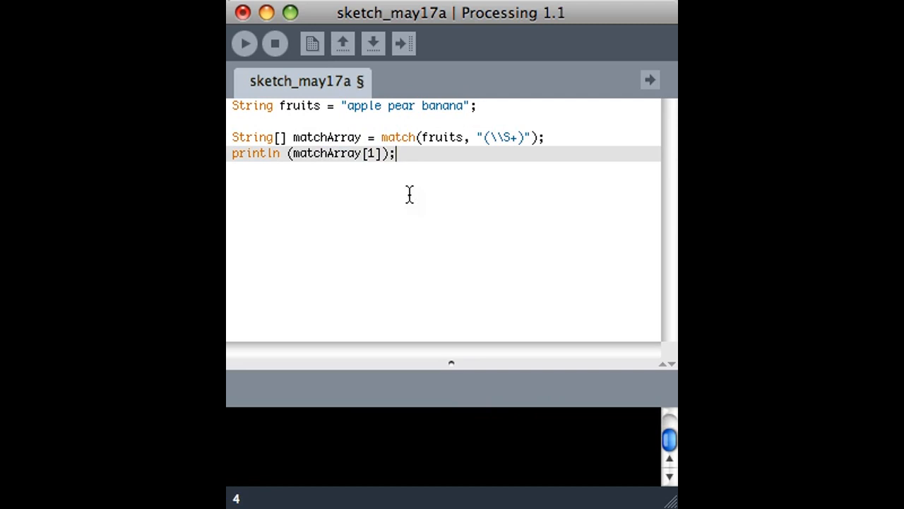
left_click(244, 42)
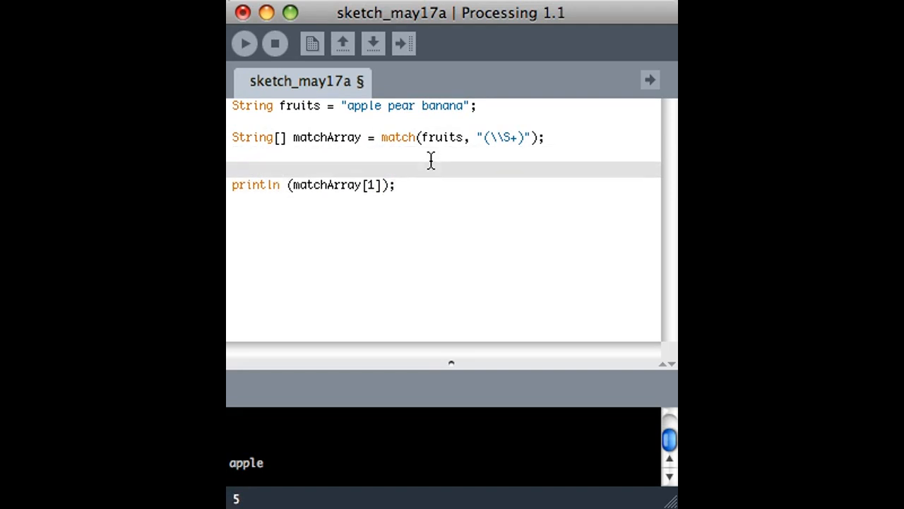
- Wrap the println of matchArray[1] in if (matchArray != null), then select both lines
type("if (m")
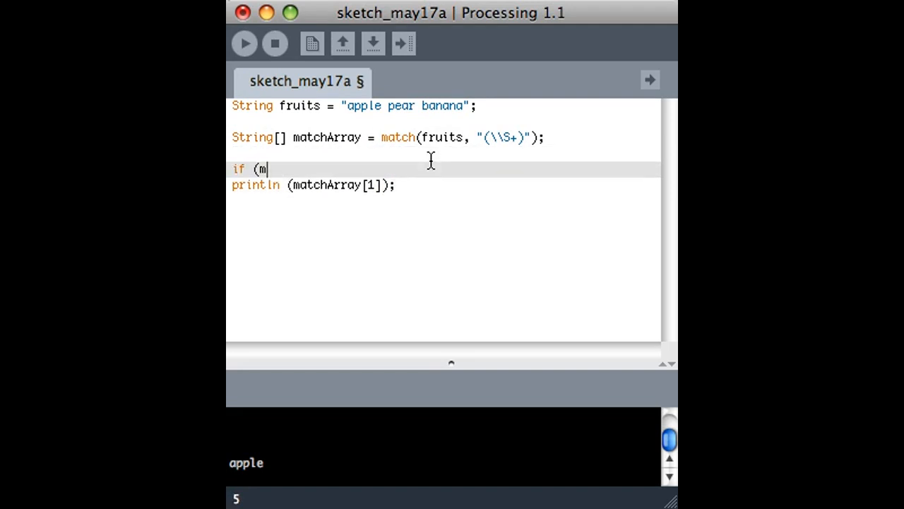
double_click(325, 184)
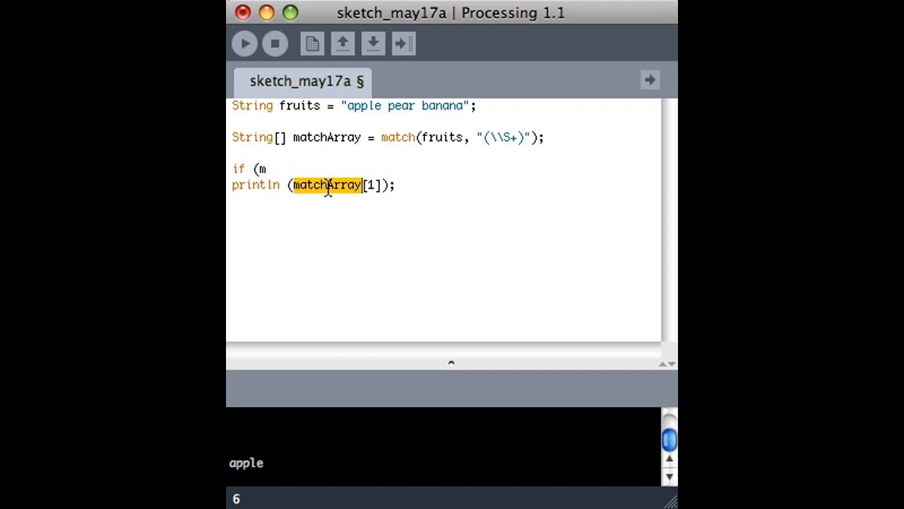
type("atch")
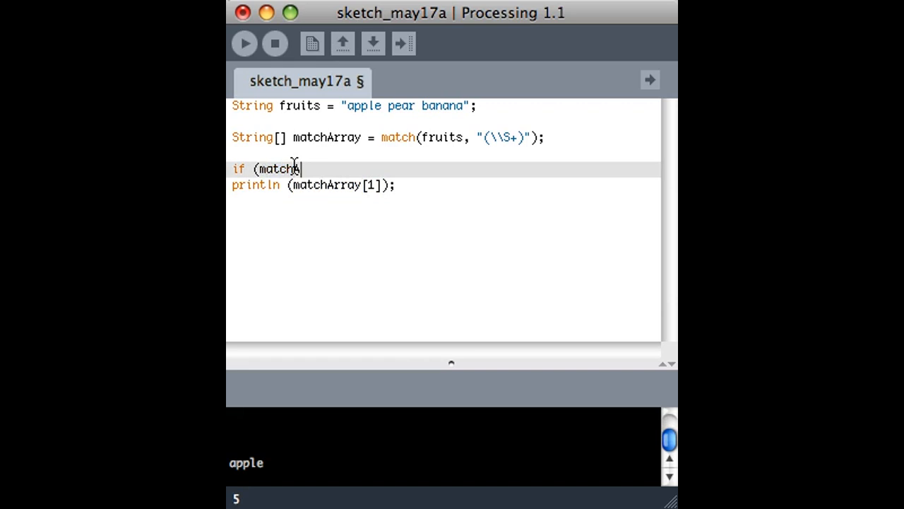
type("Array != n")
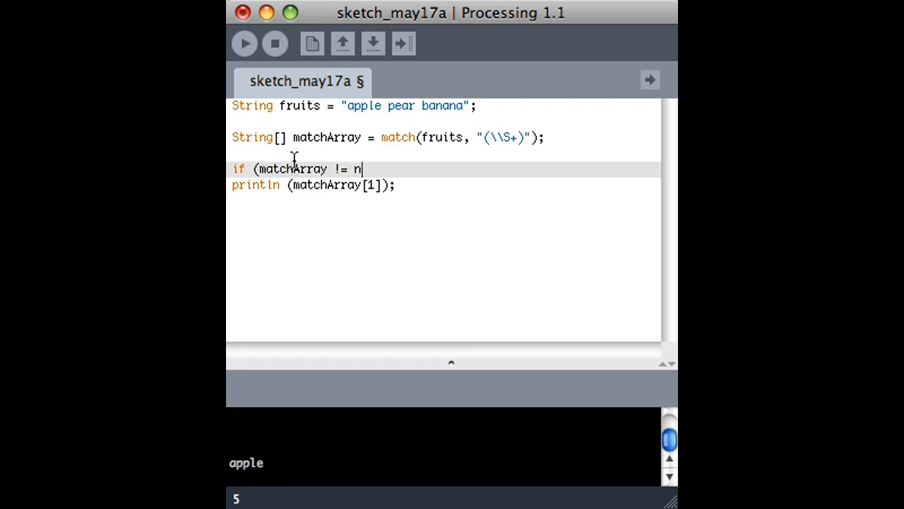
type("ull)")
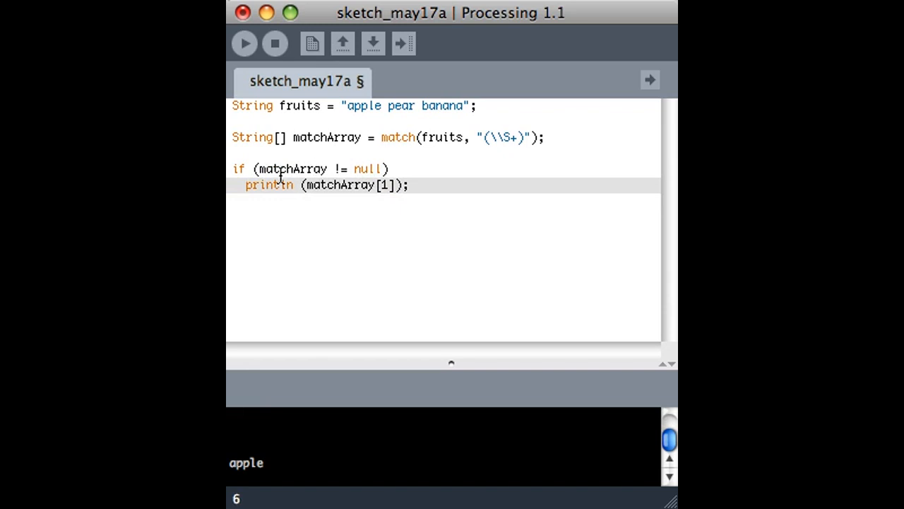
double_click(367, 170)
type("=")
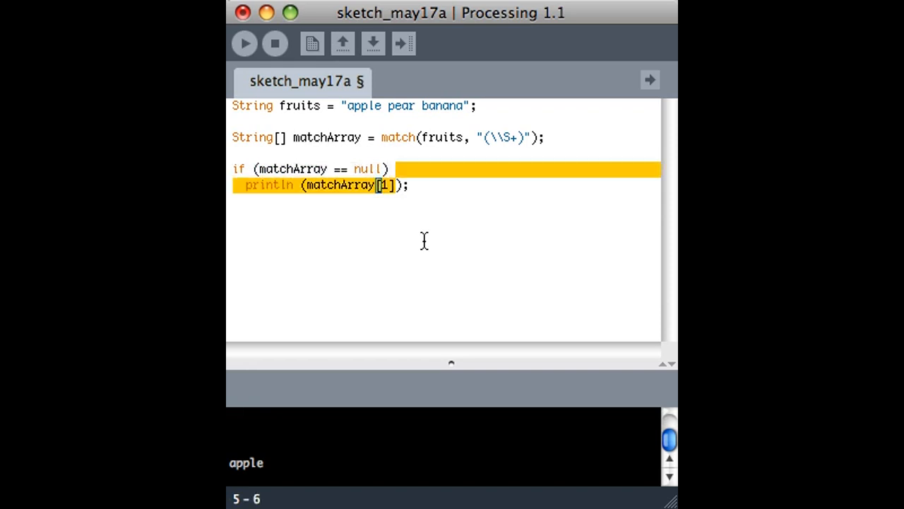
- Make the null check read if (matchArray == null) println("no match"); on one line
type("print")
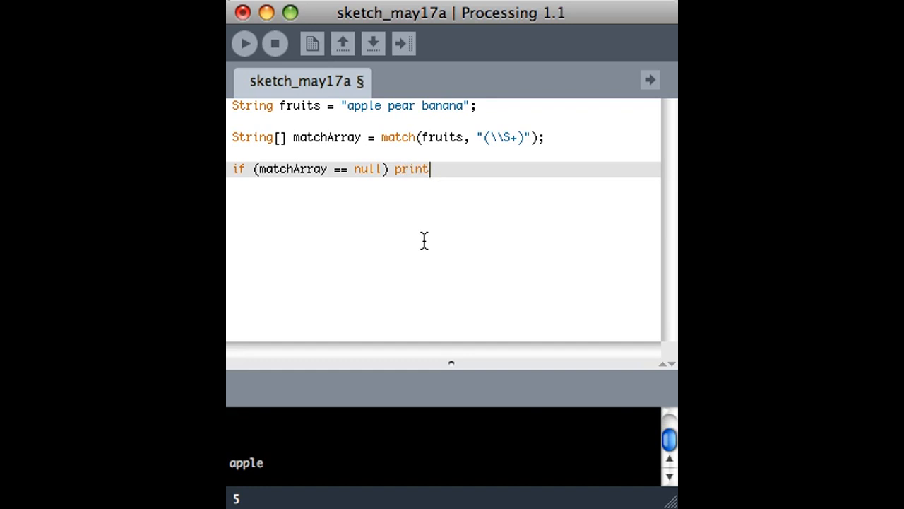
type("ln(\"n")
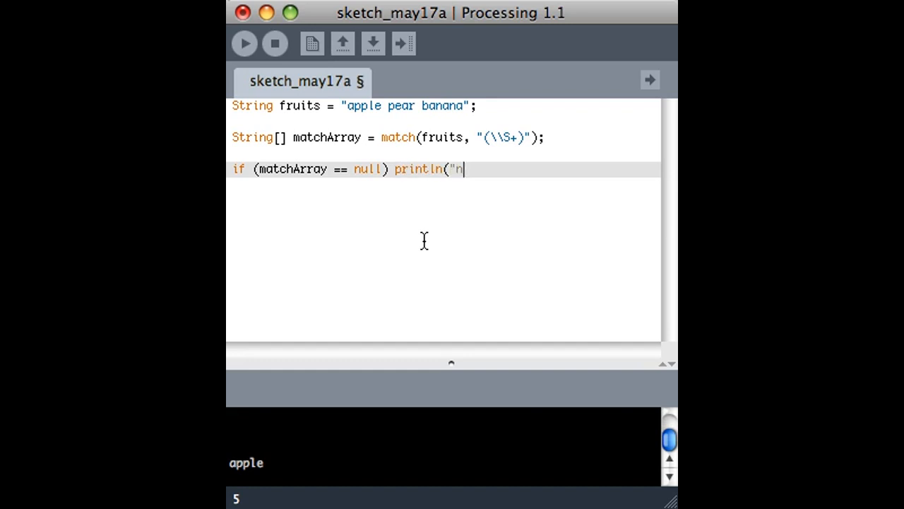
type("o match\");")
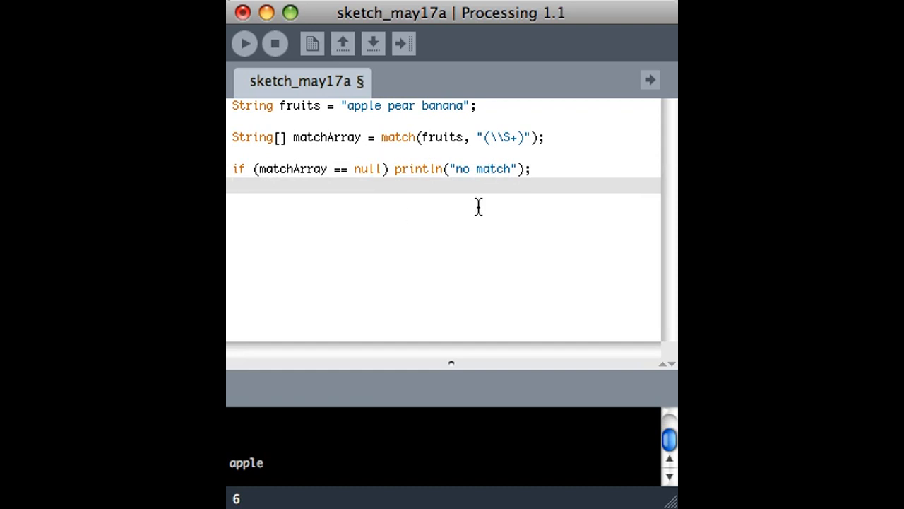
mouse_move(447, 127)
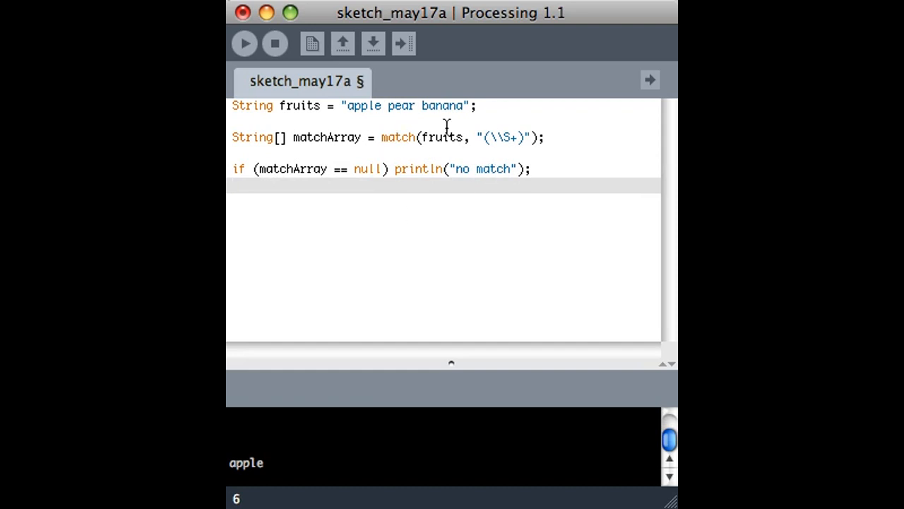
mouse_move(281, 492)
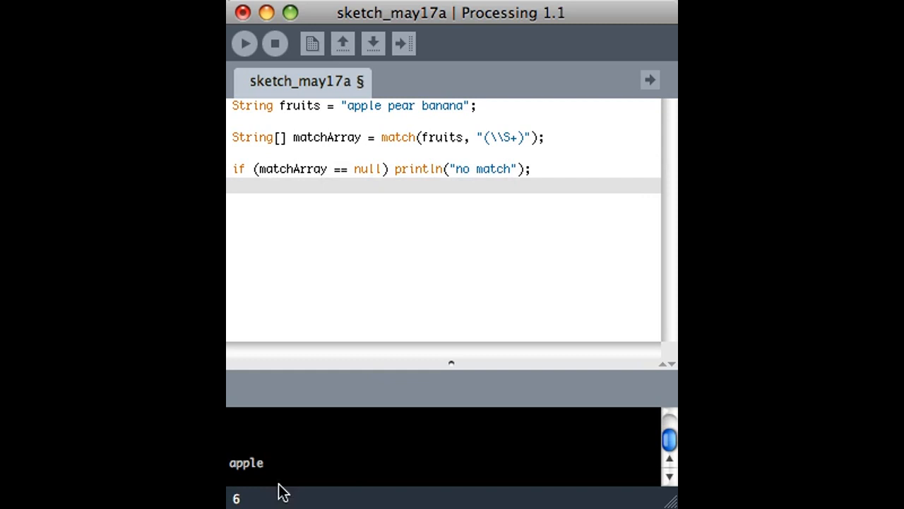
mouse_move(374, 217)
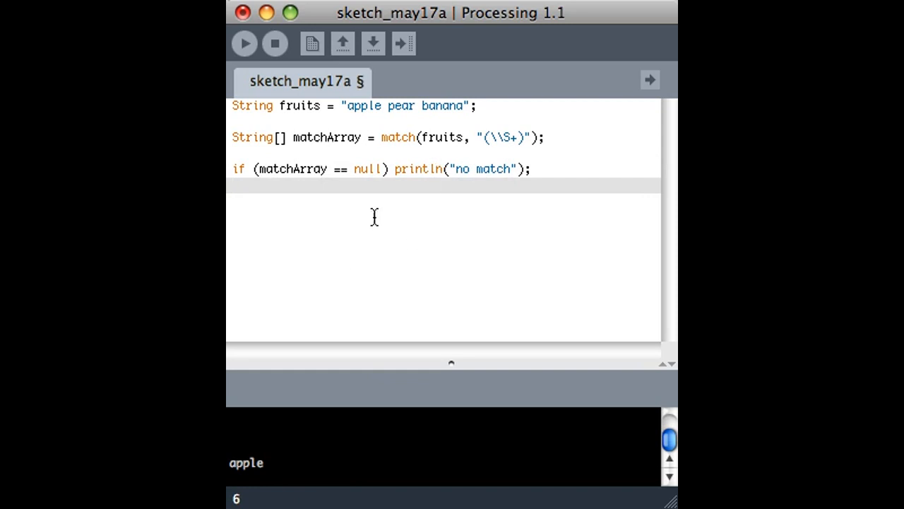